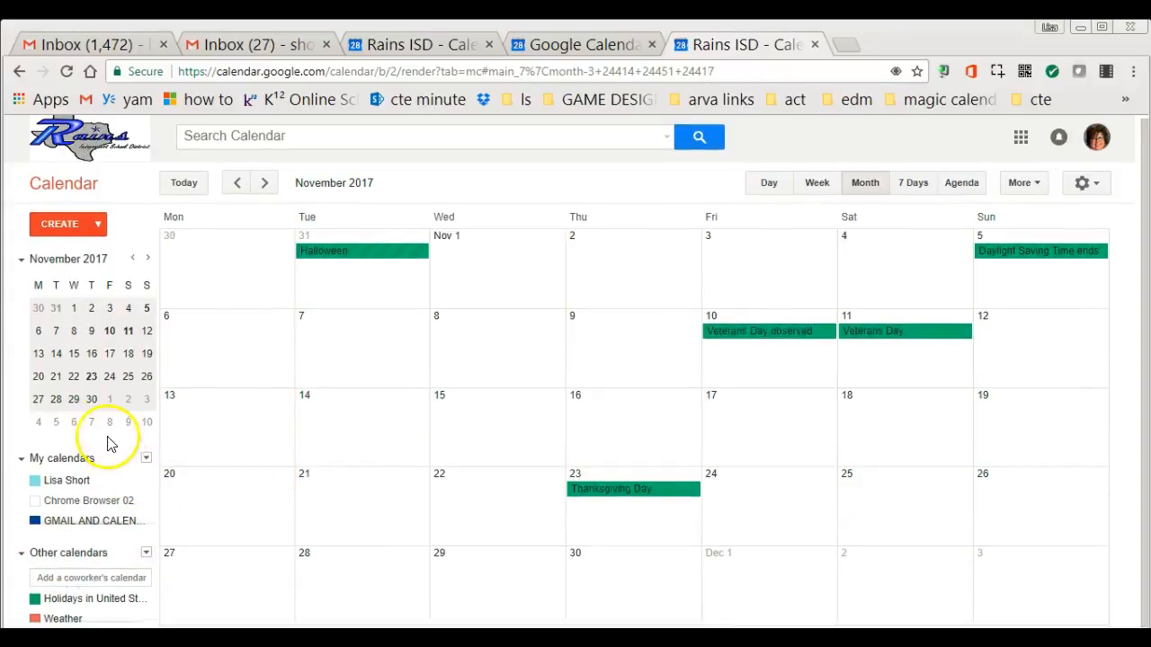
Draft a new 'dept meeting' event on November 8 and assign it to the History calendar
{"action": "left_click", "coordinate": [147, 259]}
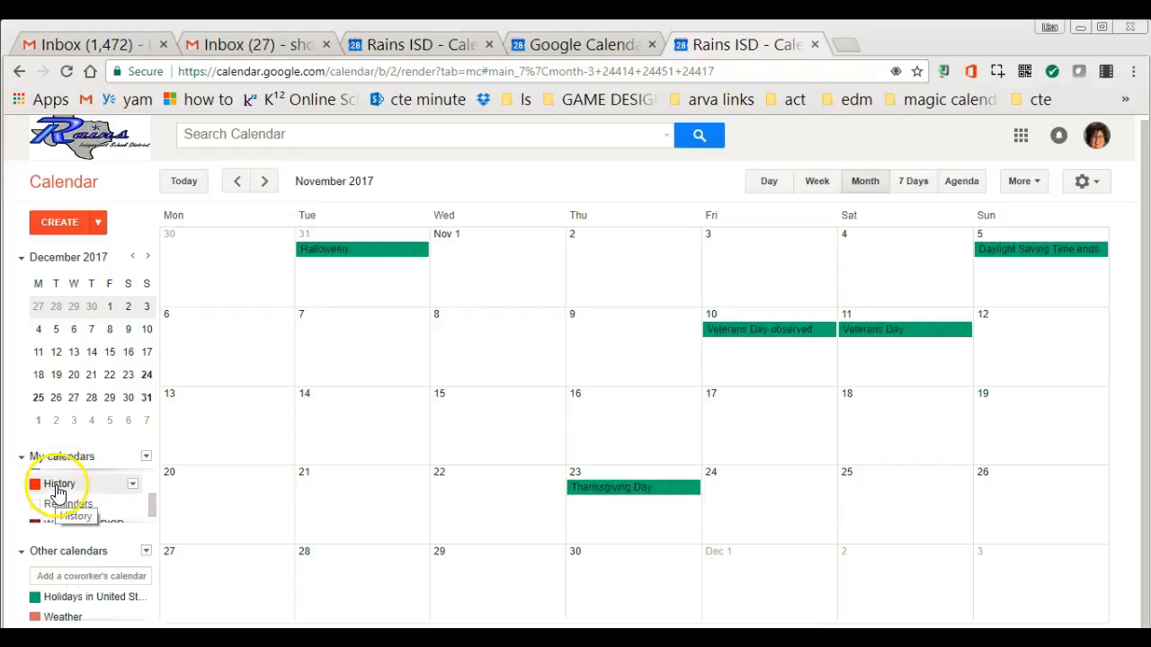
{"action": "left_click", "coordinate": [36, 484]}
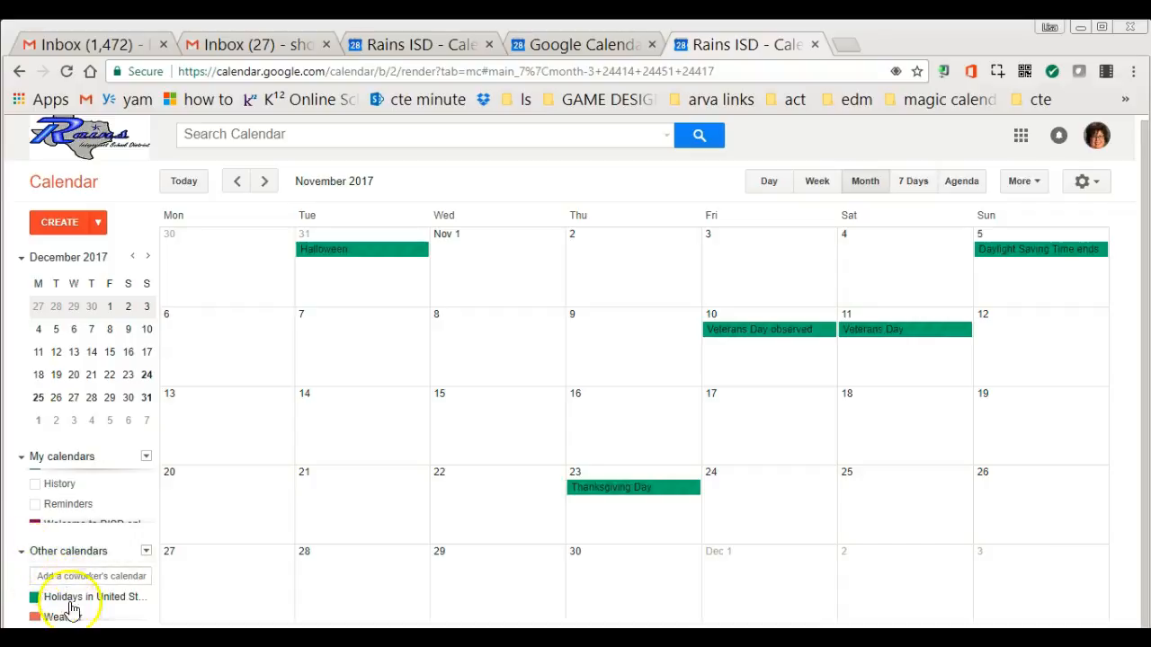
{"action": "mouse_move", "coordinate": [88, 601]}
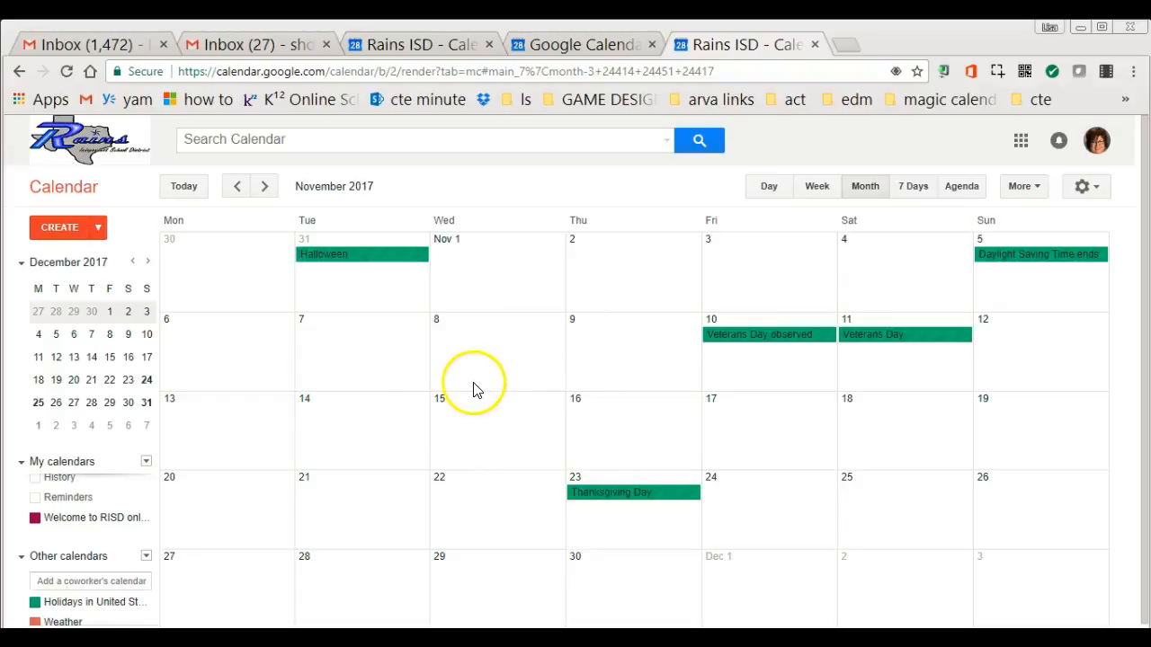
{"action": "mouse_move", "coordinate": [466, 369]}
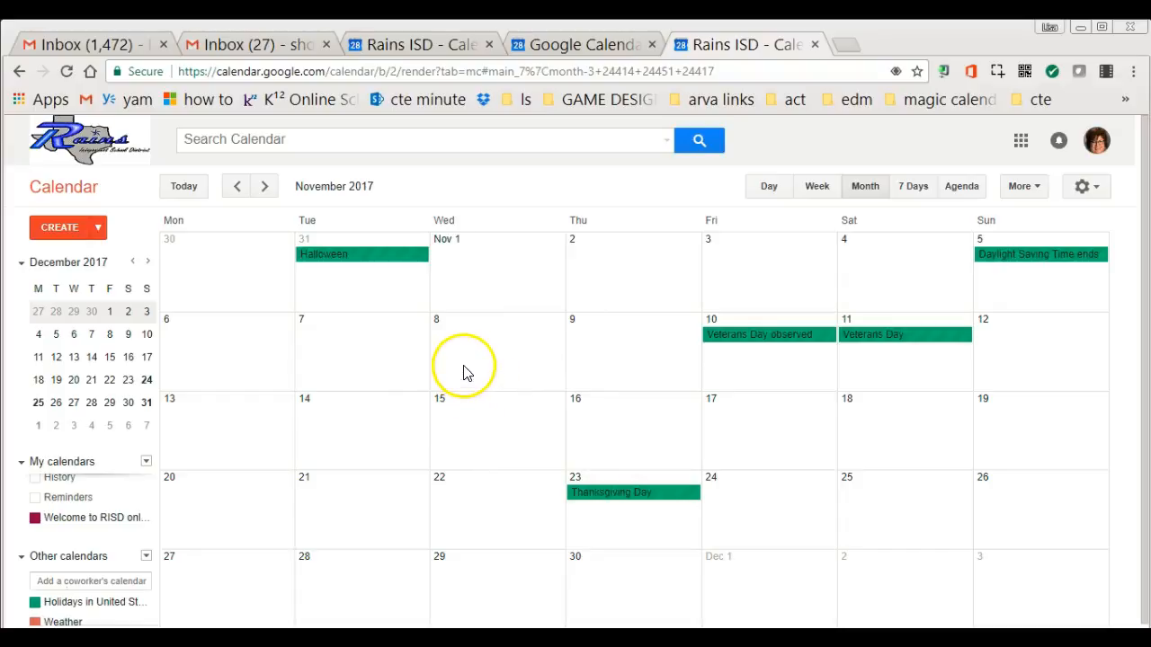
{"action": "left_click", "coordinate": [464, 351]}
{"action": "type", "text": "dept meeting"}
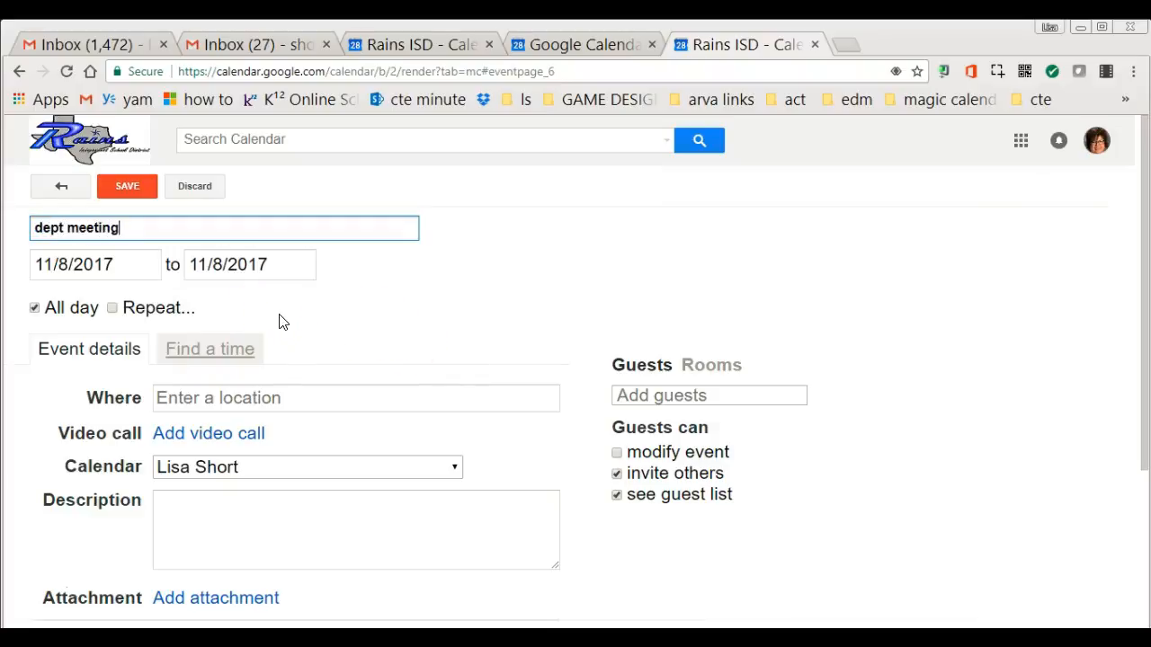
{"action": "left_click", "coordinate": [306, 468]}
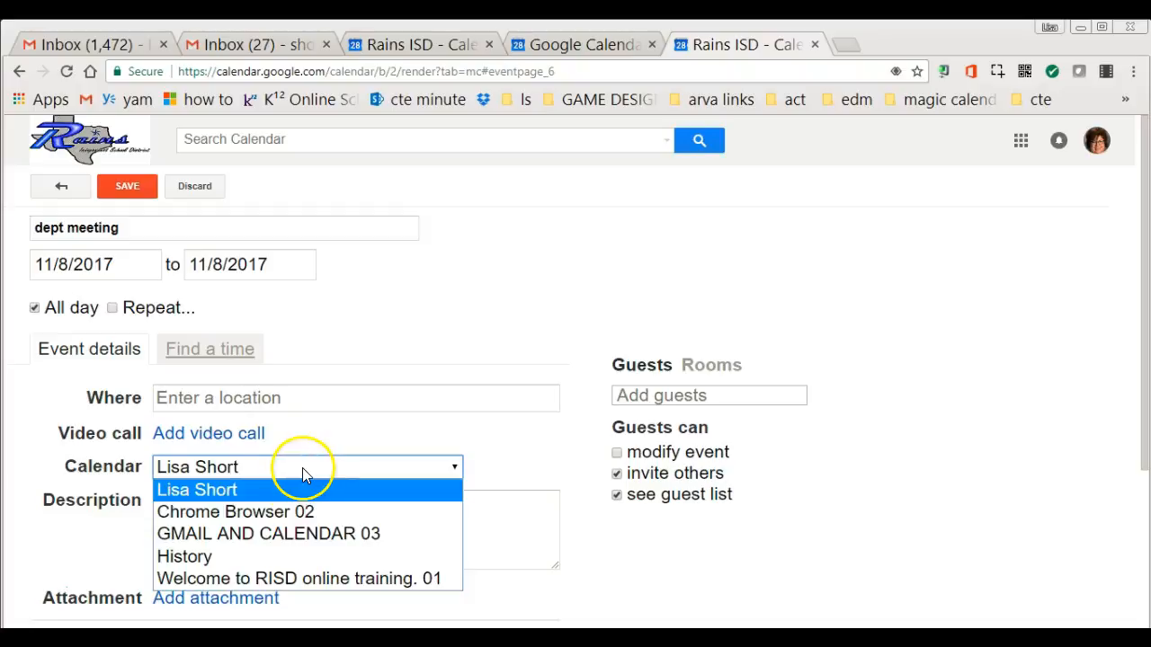
{"action": "left_click", "coordinate": [183, 556]}
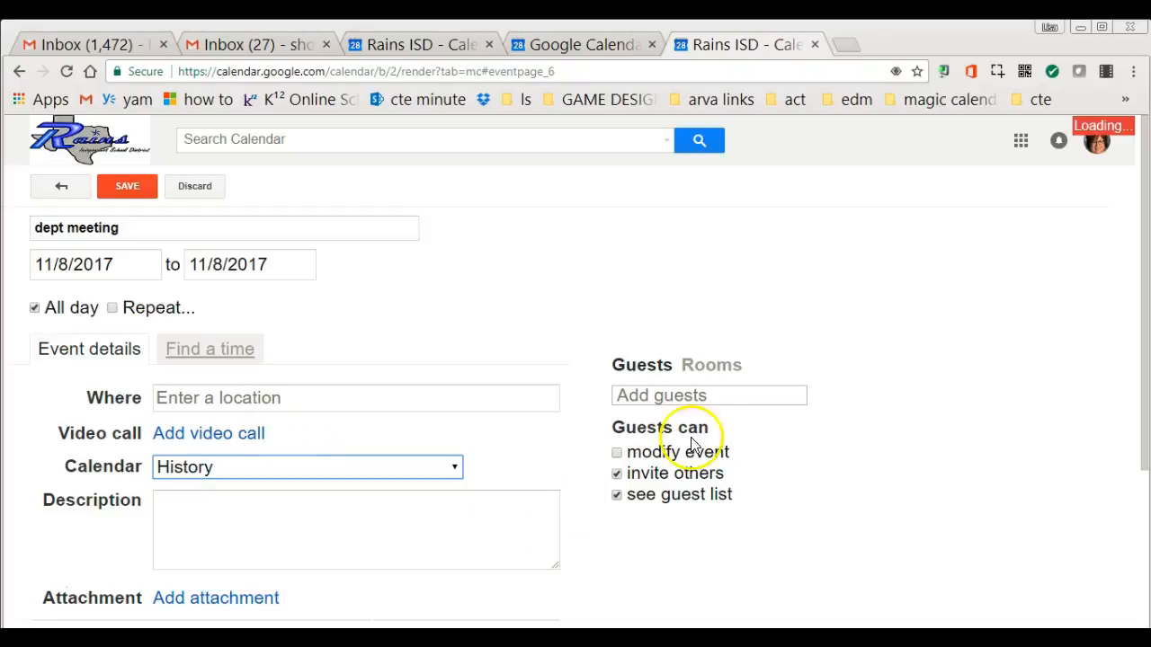
Add two guests by searching 'lis' and 'jj' and picking the suggested contacts
{"action": "type", "text": "lis"}
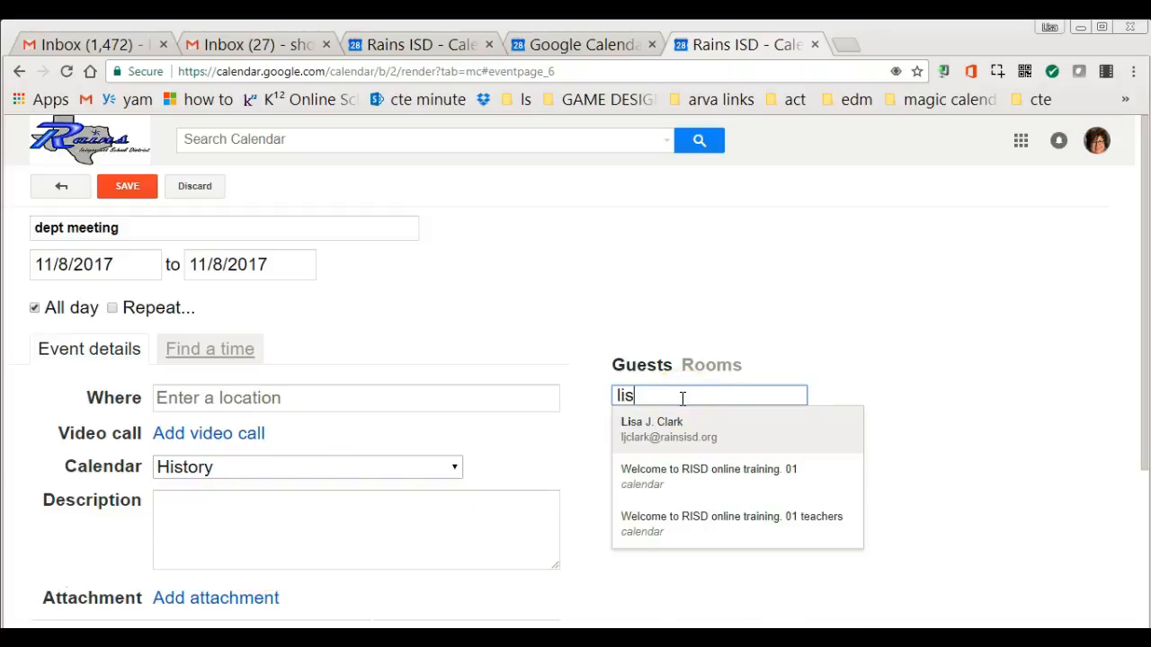
{"action": "left_click", "coordinate": [669, 428]}
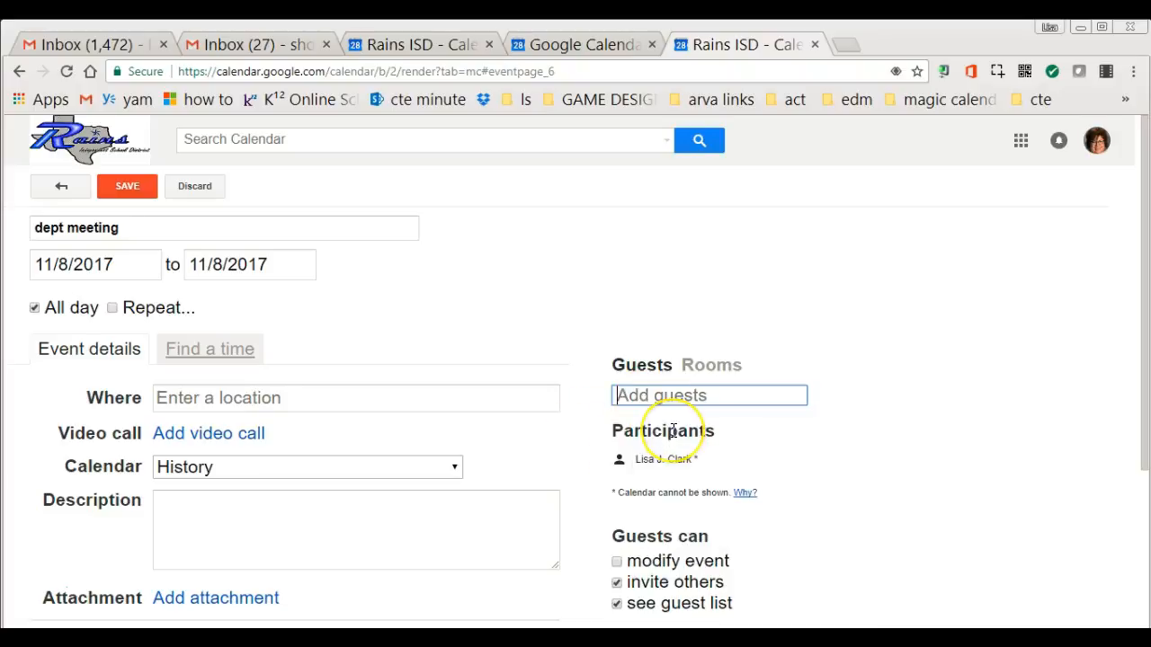
{"action": "type", "text": "jj"}
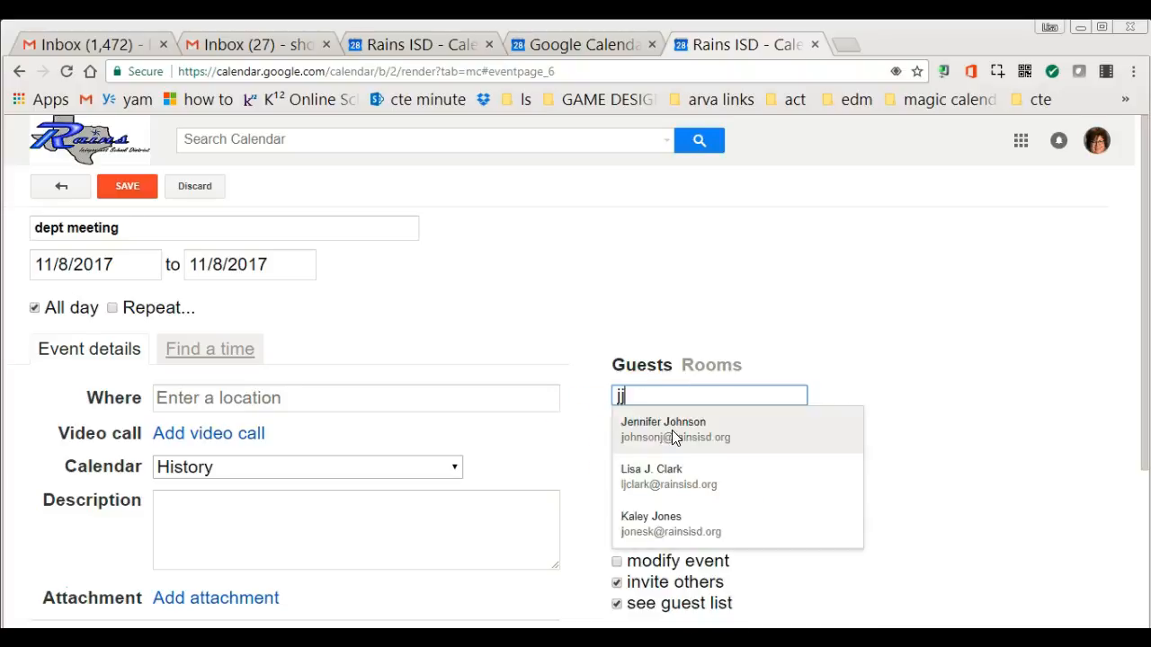
{"action": "left_click", "coordinate": [669, 476]}
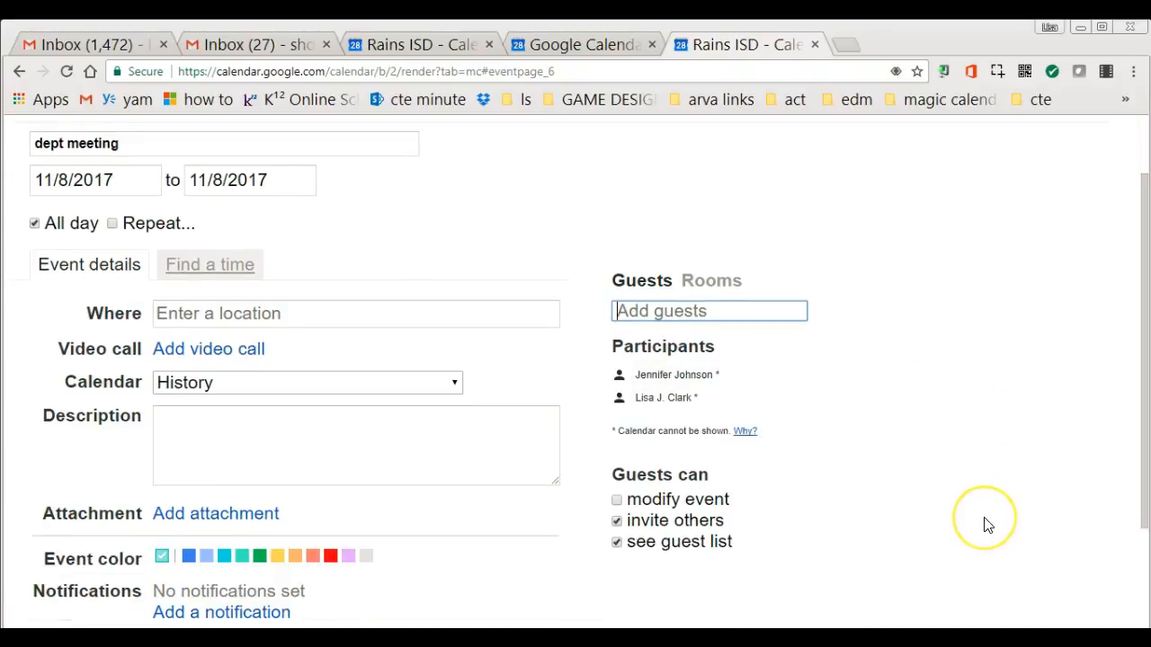
{"action": "mouse_move", "coordinate": [899, 340]}
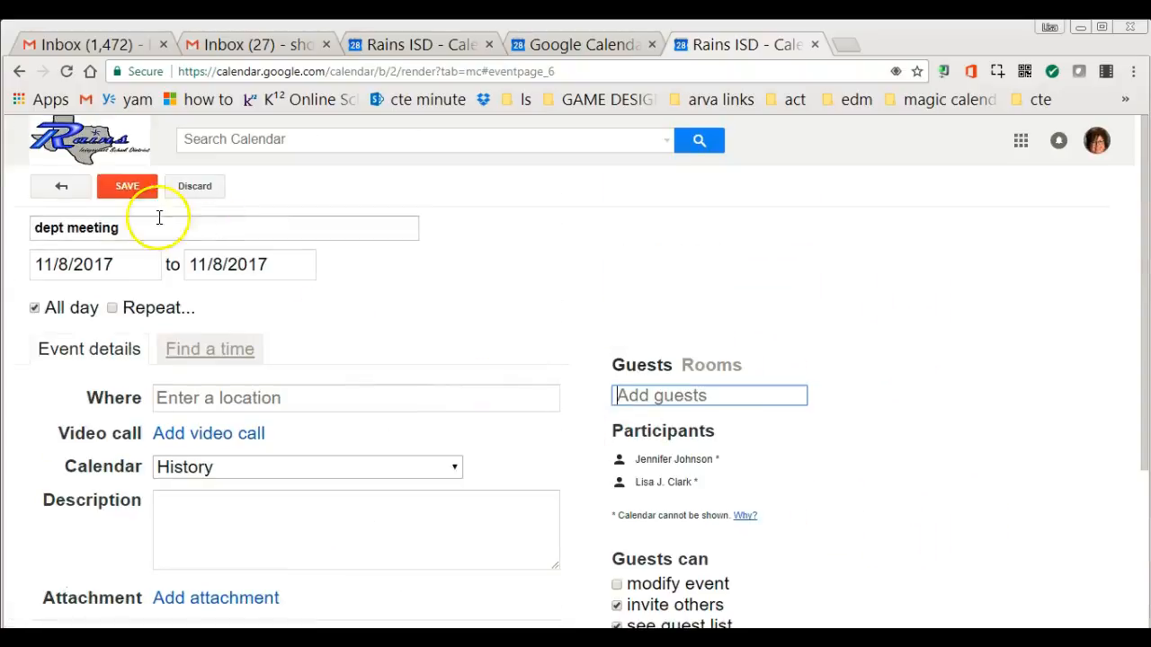
Save the dept meeting and confirm the guest notification prompt
{"action": "left_click", "coordinate": [125, 186]}
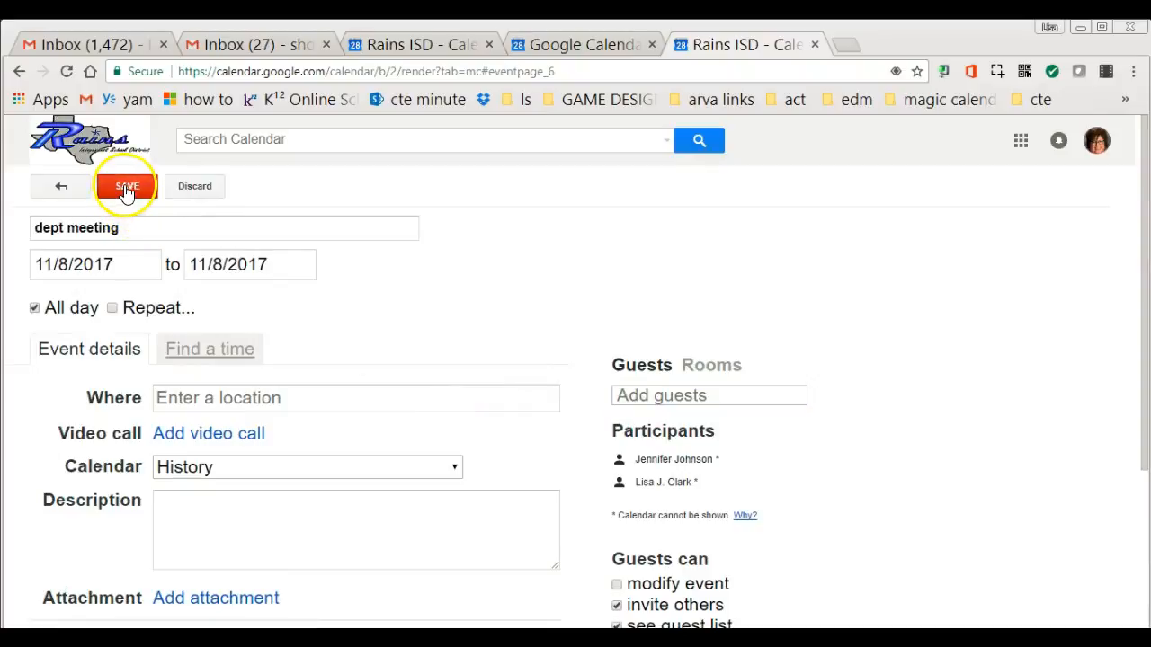
{"action": "left_click", "coordinate": [126, 185]}
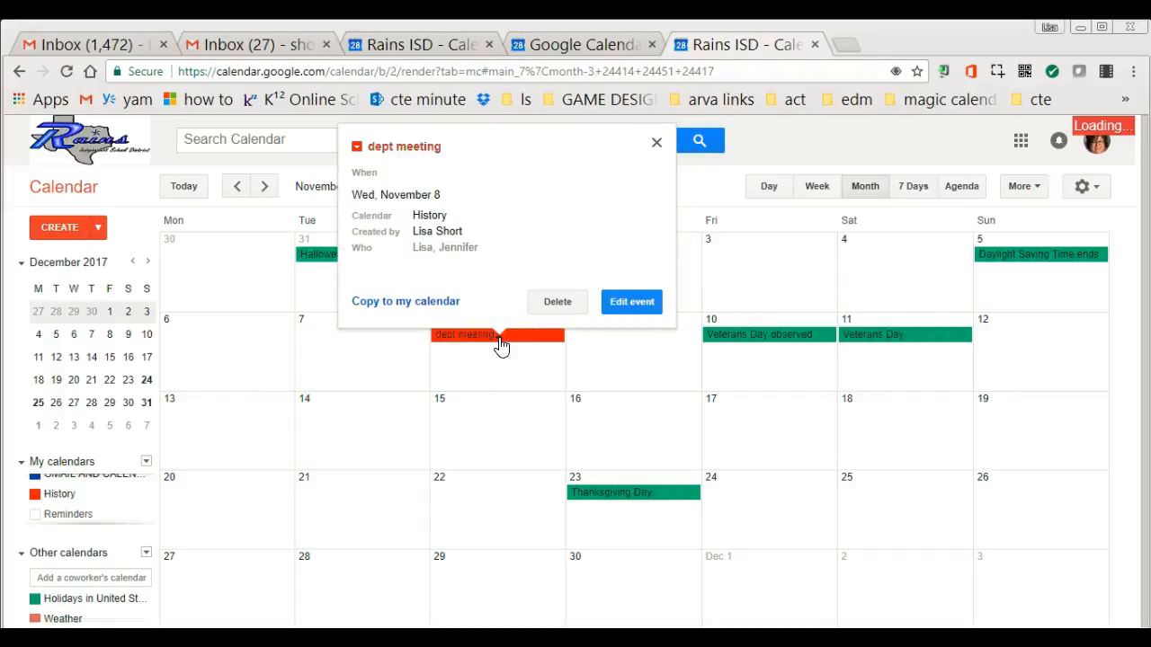
Reopen the saved dept meeting's full event page from its popup
{"action": "left_click", "coordinate": [632, 302]}
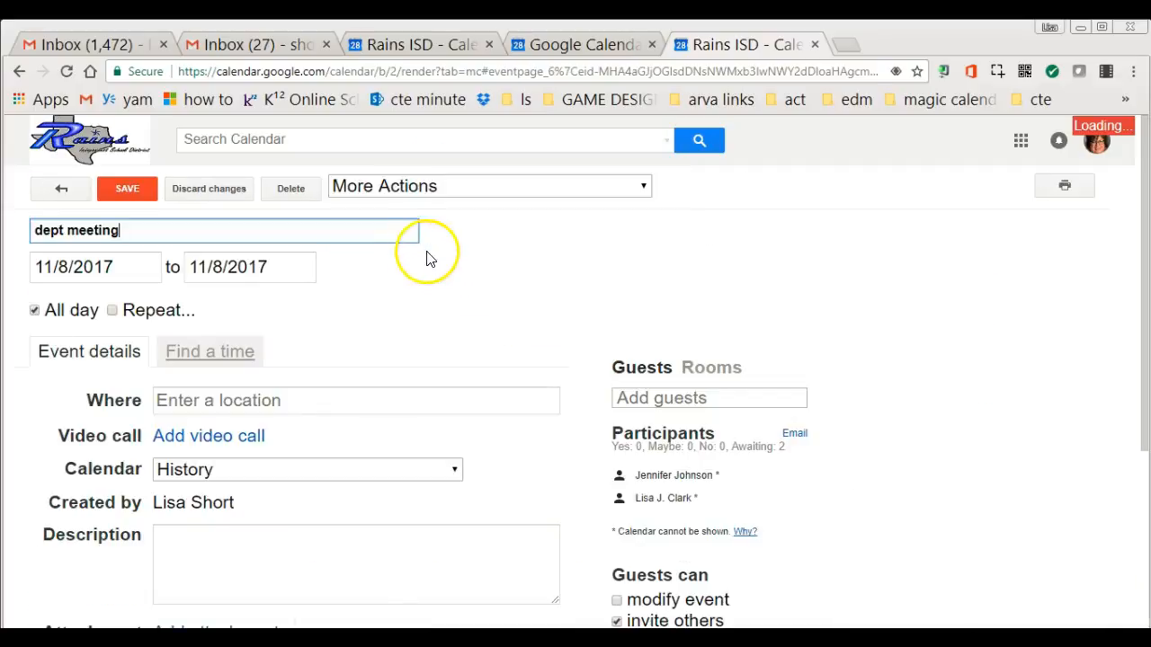
{"action": "mouse_move", "coordinate": [61, 189]}
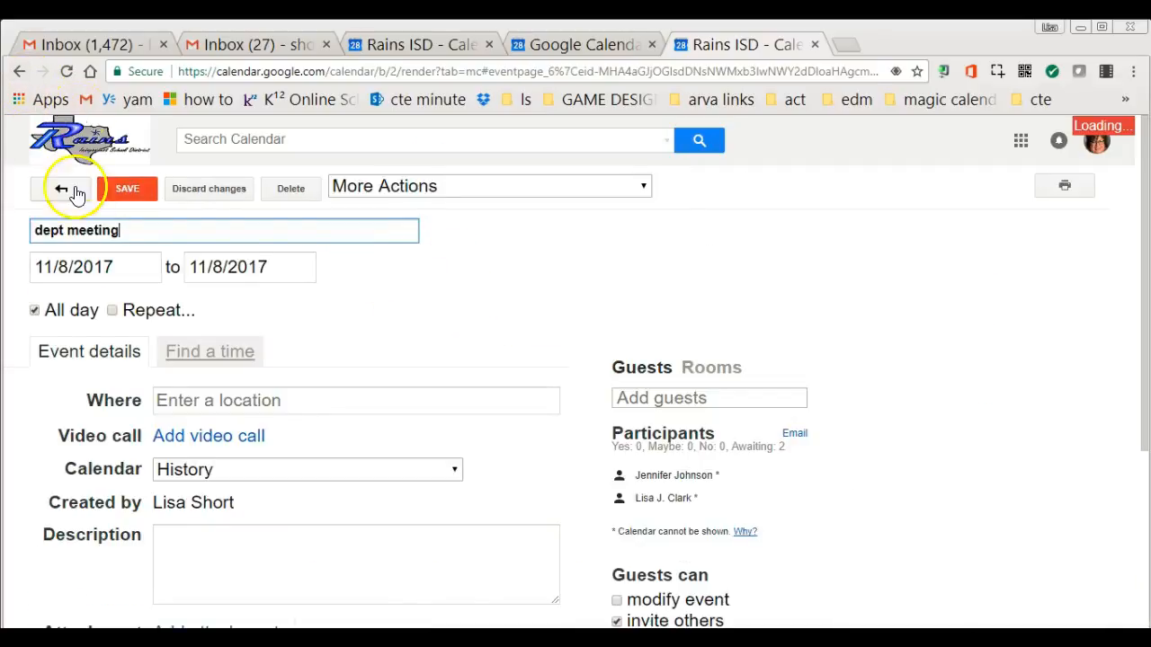
{"action": "mouse_move", "coordinate": [45, 590]}
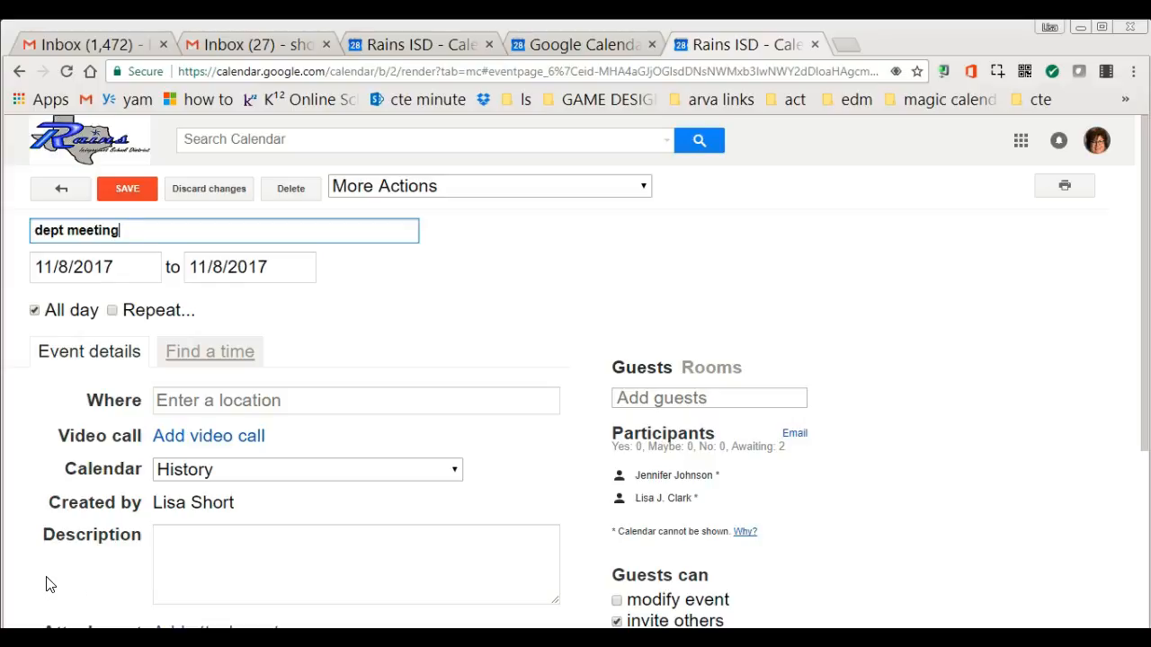
{"action": "mouse_move", "coordinate": [40, 596]}
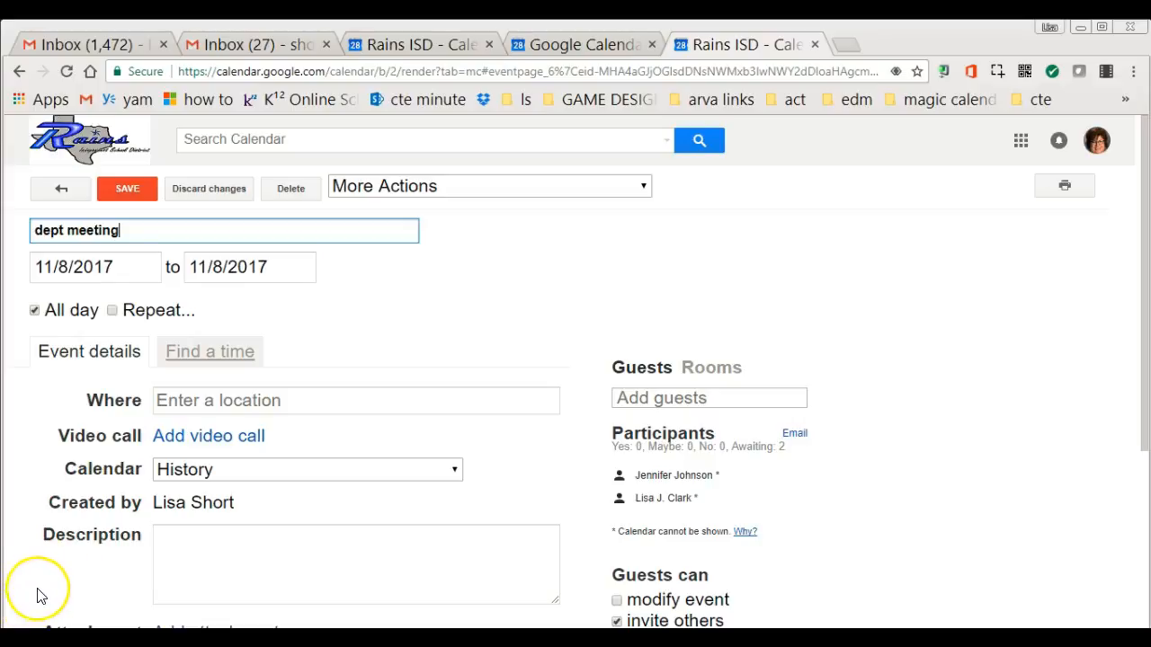